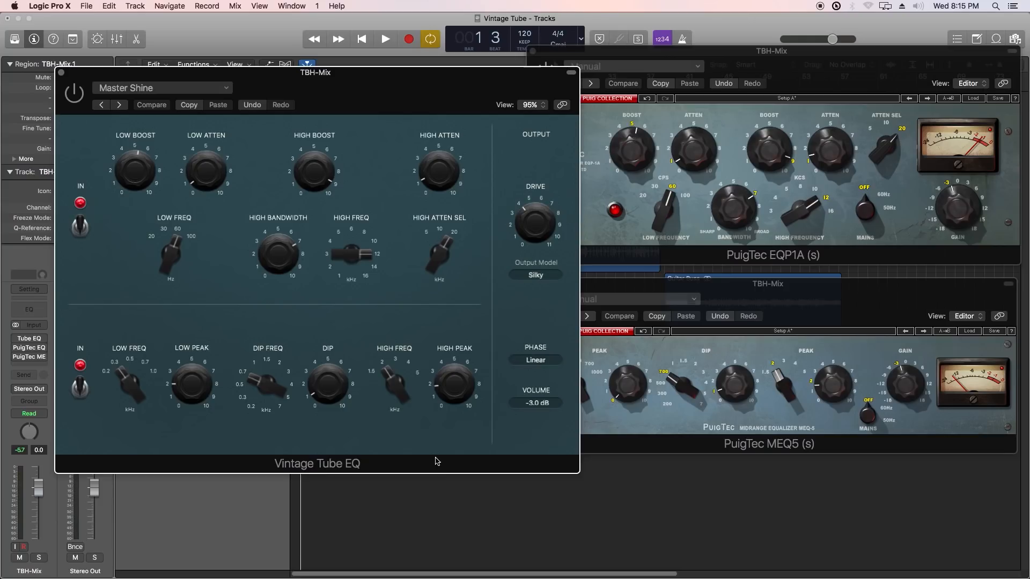
mouse_move(397, 85)
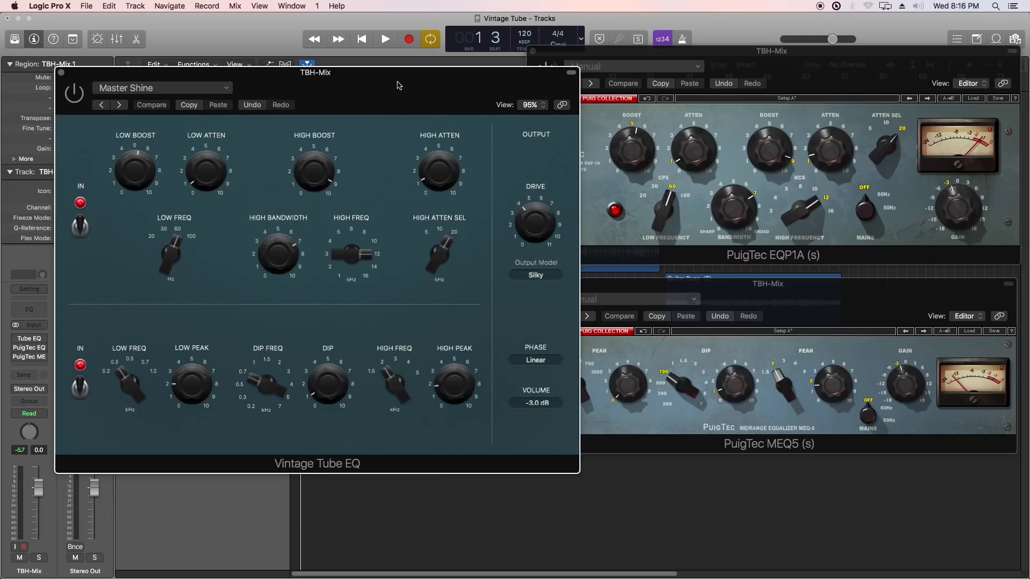
mouse_move(401, 85)
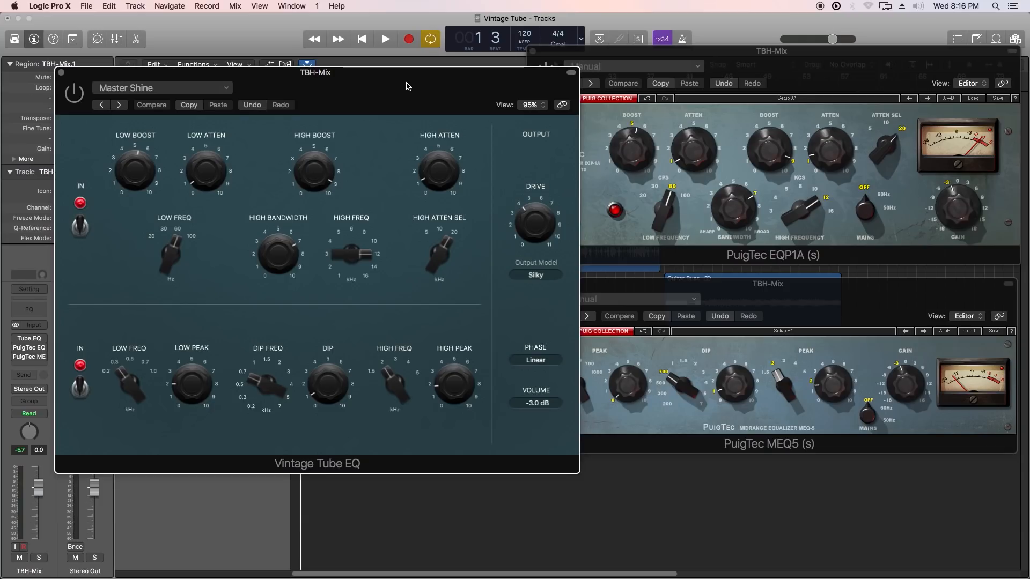
mouse_move(318, 474)
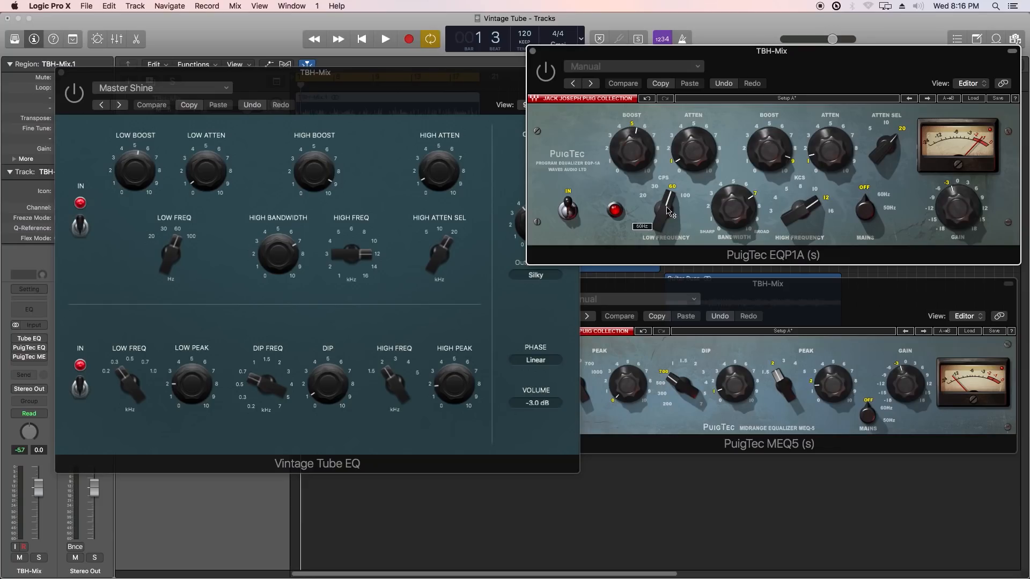
mouse_move(708, 187)
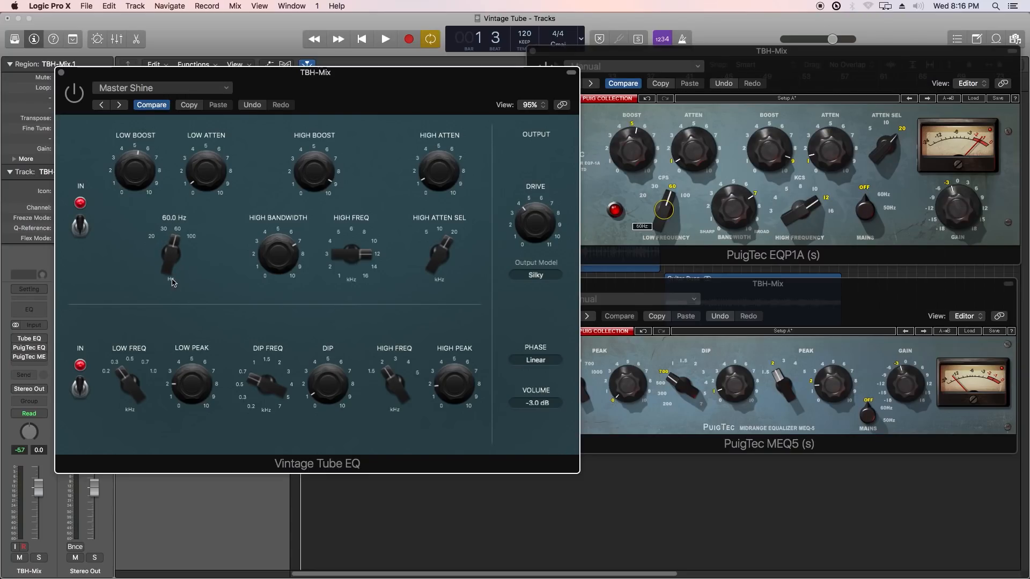
mouse_move(232, 289)
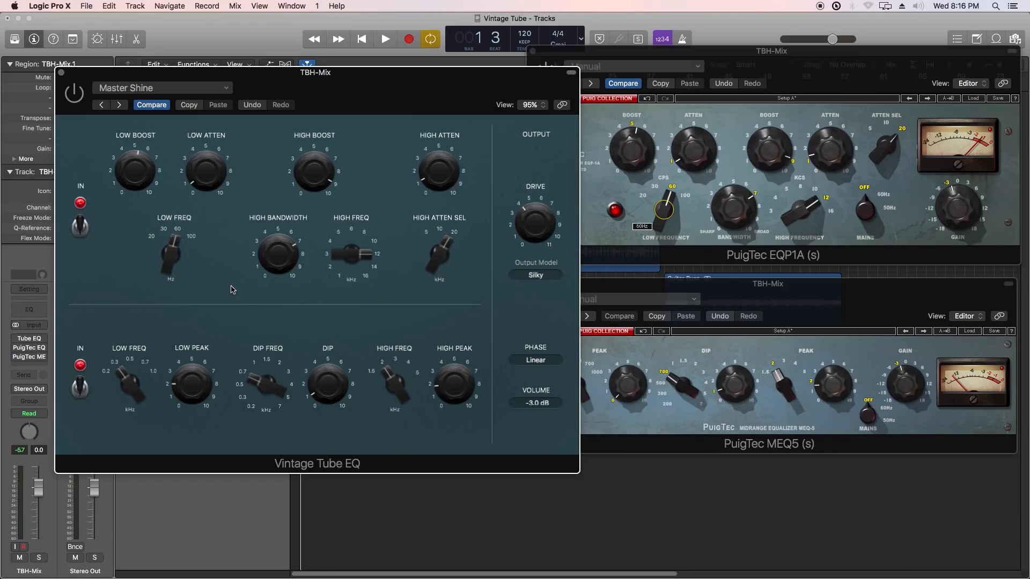
mouse_move(366, 162)
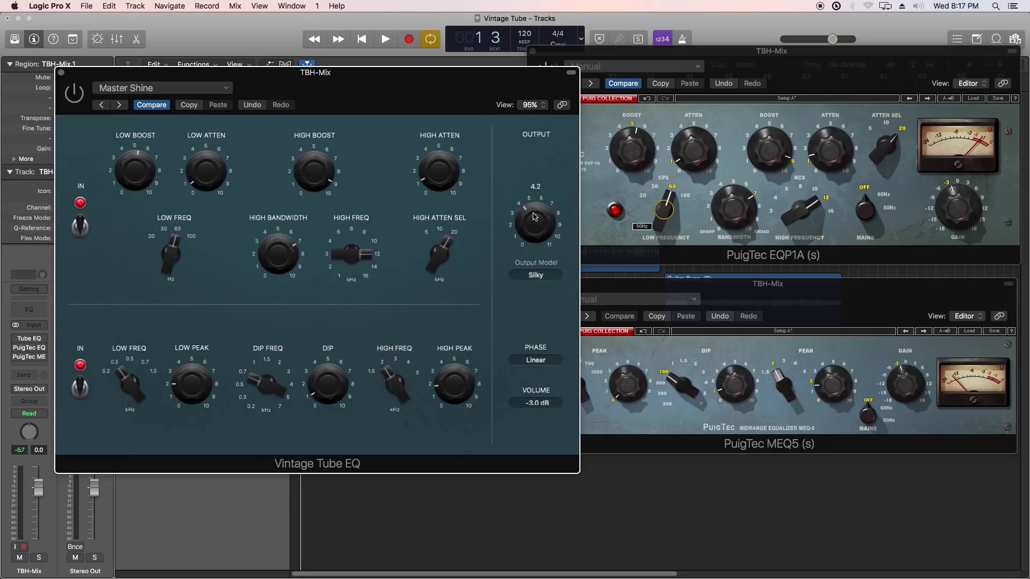
left_click(535, 274)
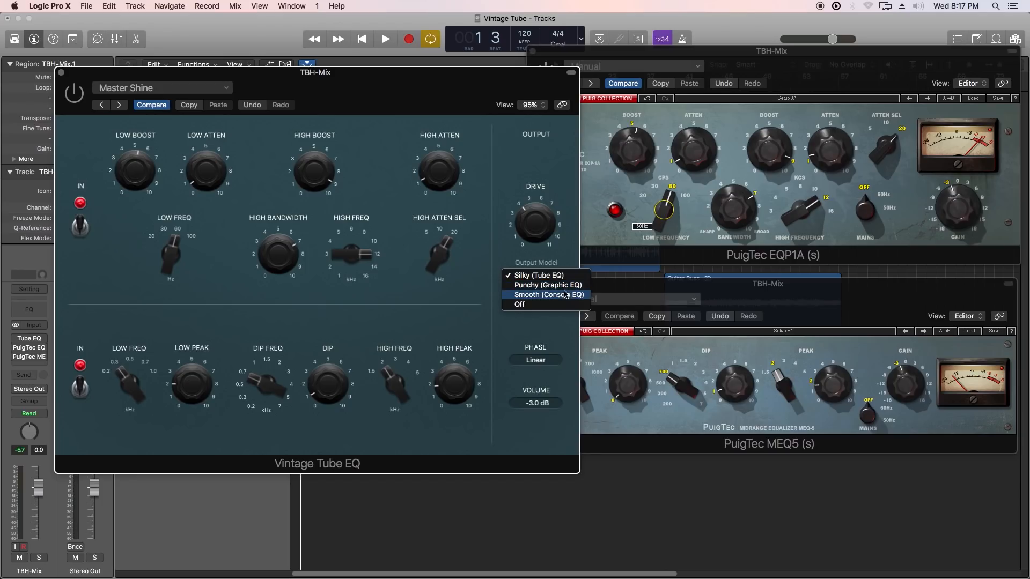
mouse_move(547, 284)
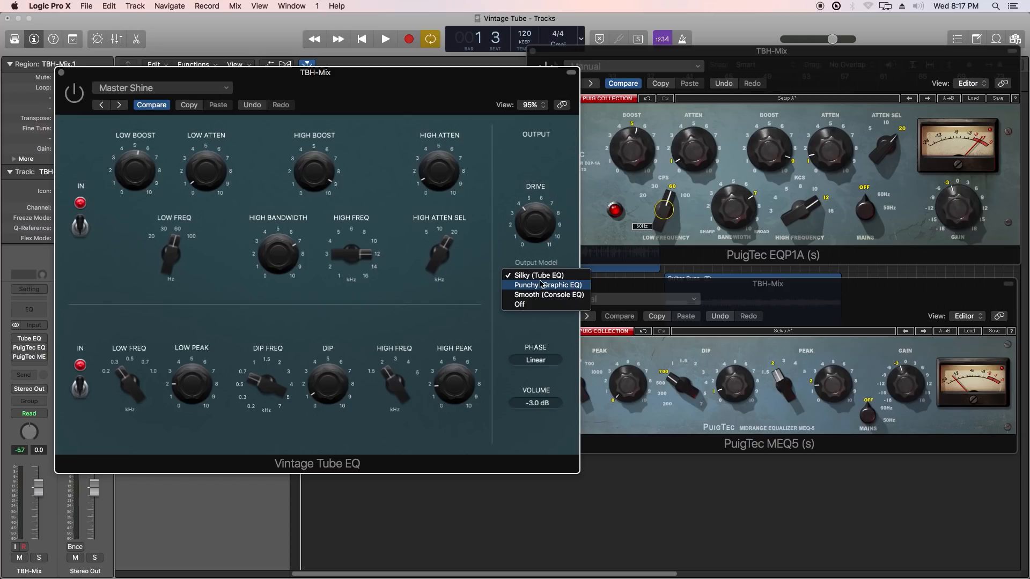
left_click(538, 275)
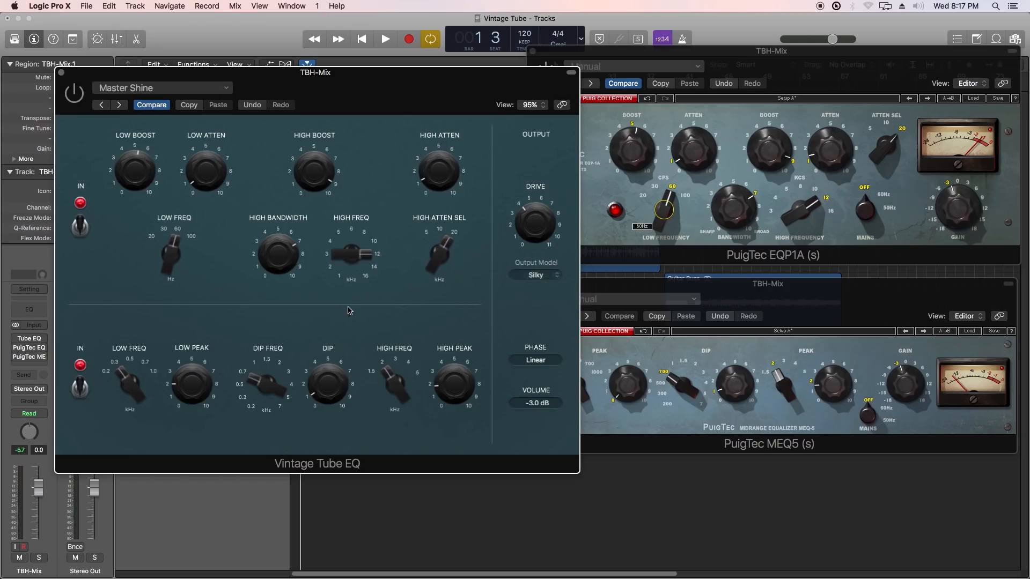
mouse_move(353, 311)
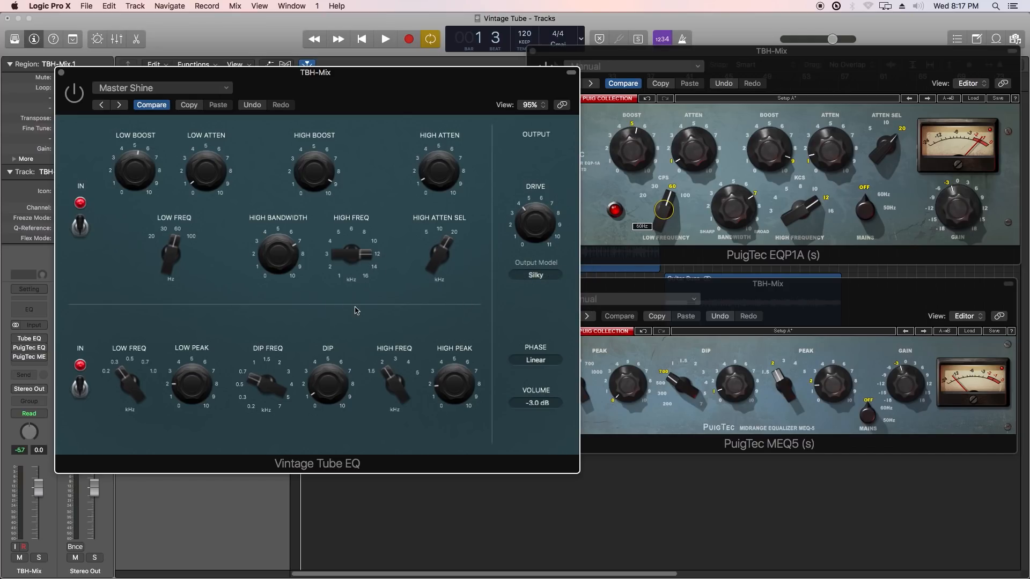
mouse_move(530, 377)
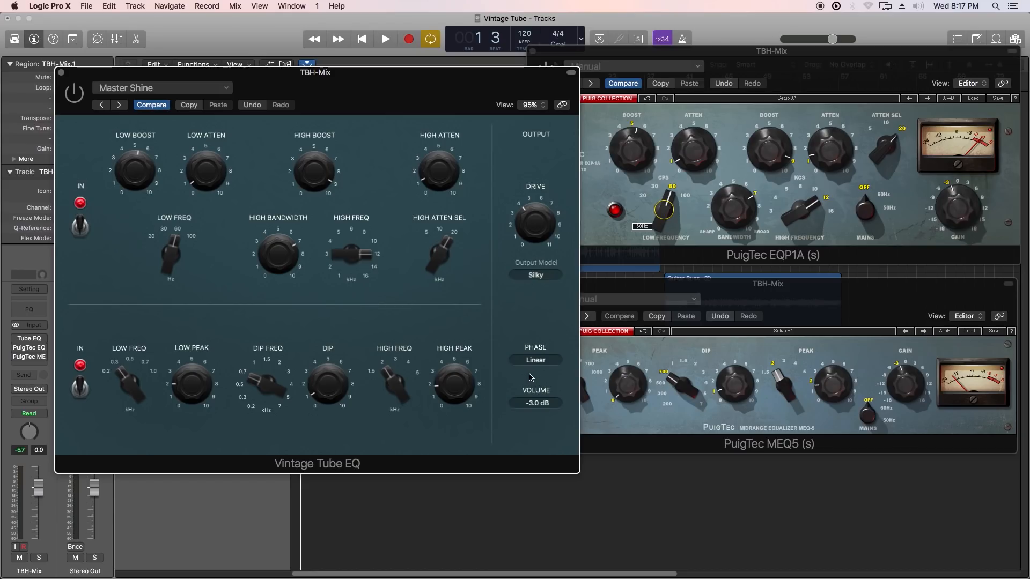
left_click(534, 360)
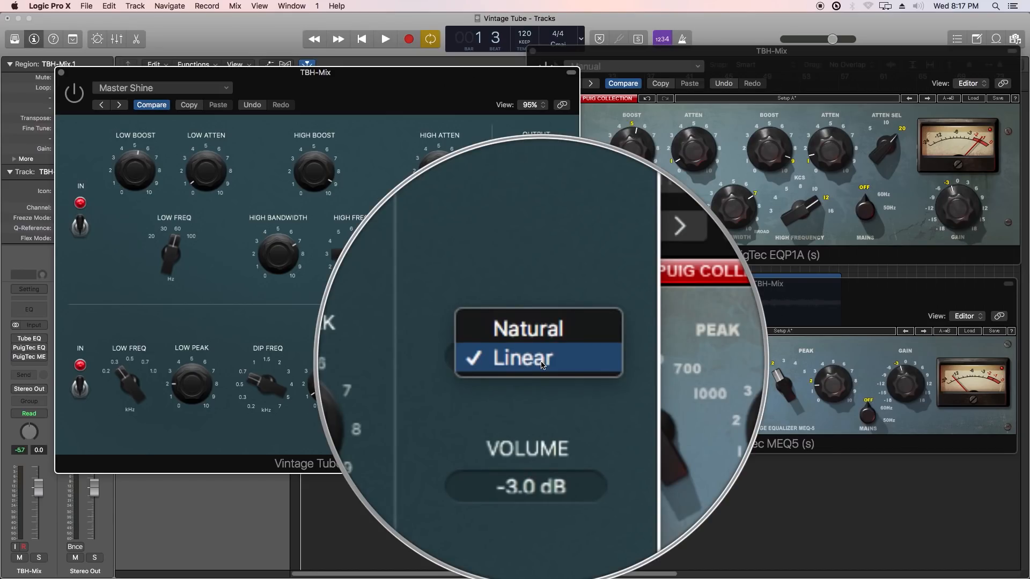
left_click(535, 360)
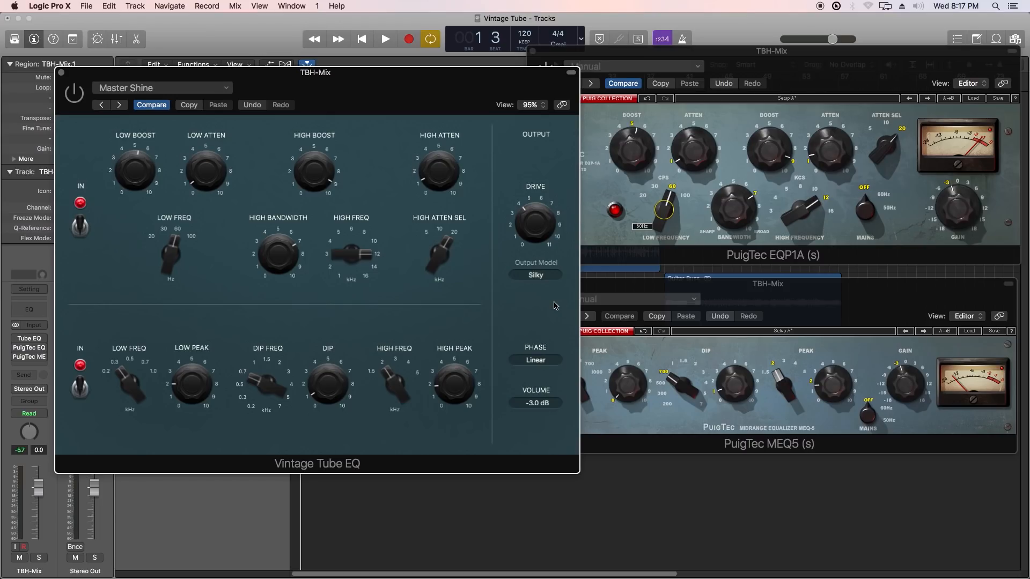
mouse_move(563, 299)
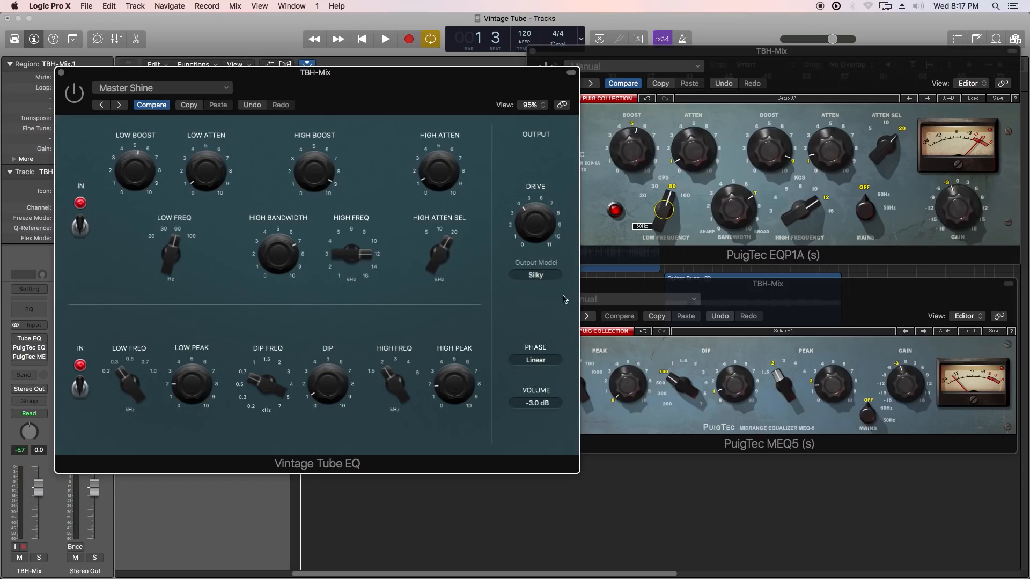
mouse_move(470, 88)
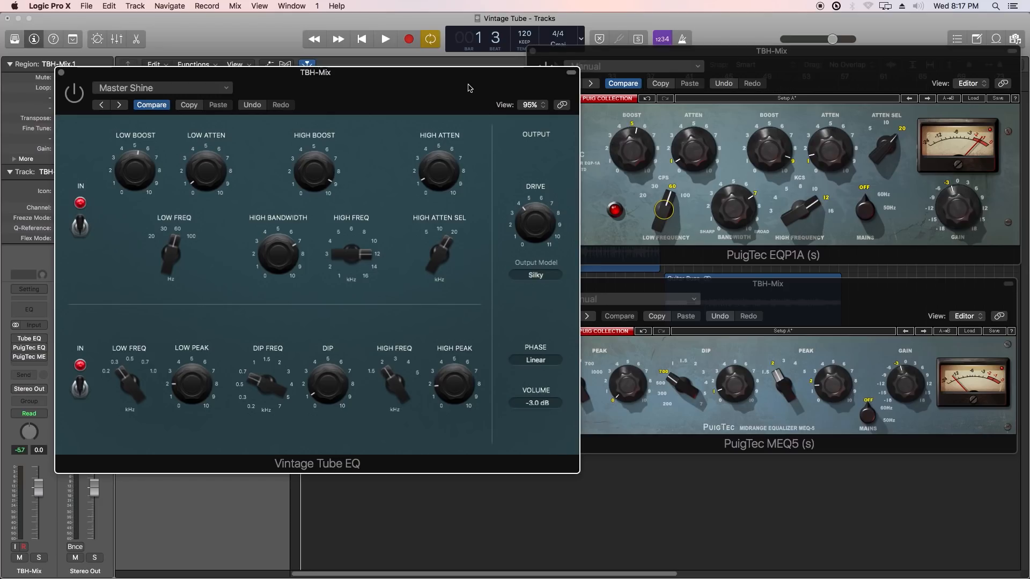
mouse_move(54, 382)
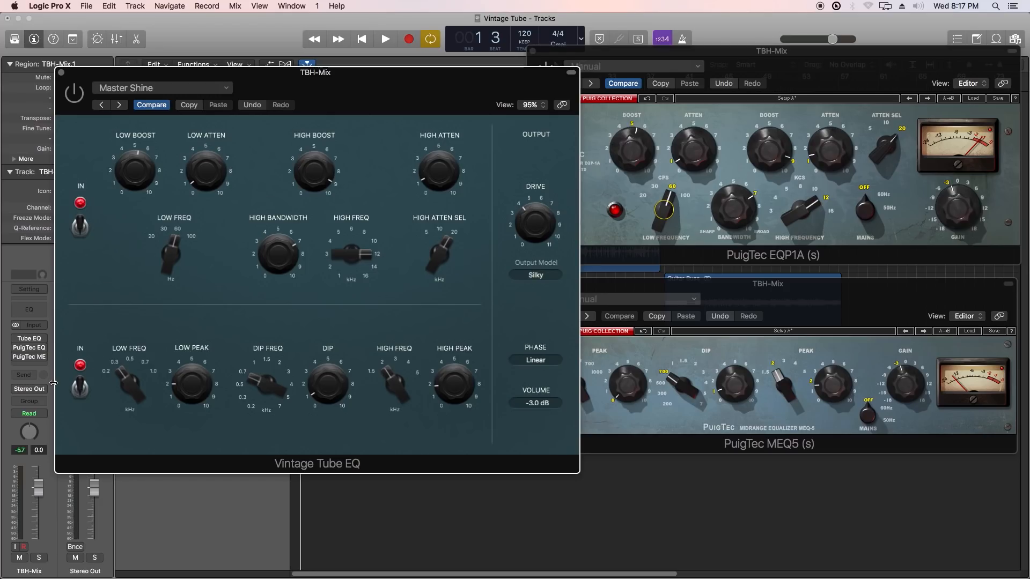
Bypass both PuigTecs and the Vintage Tube EQ for a dry pass, then re-engage Vintage Tube EQ
left_click(74, 91)
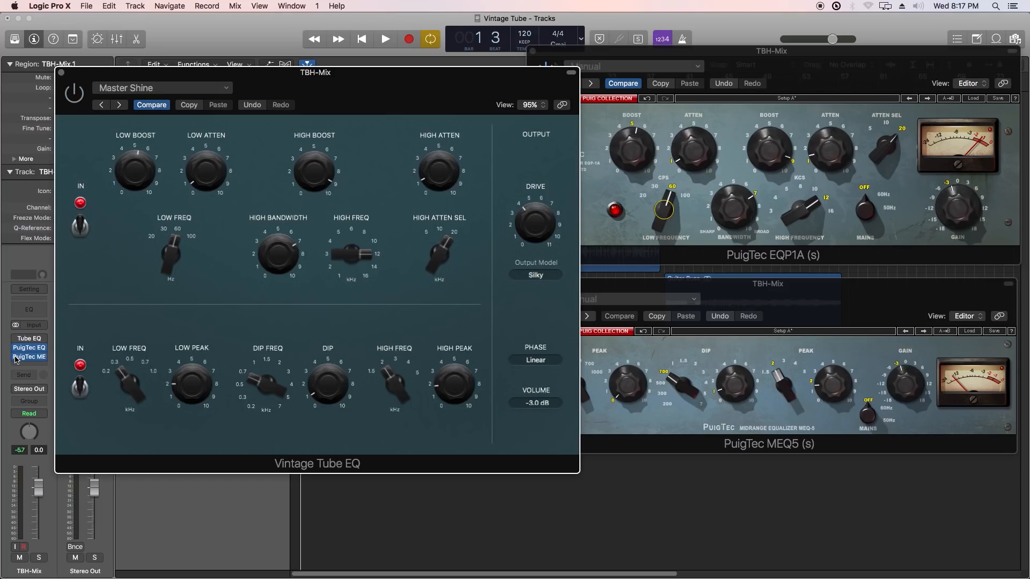
mouse_move(29, 356)
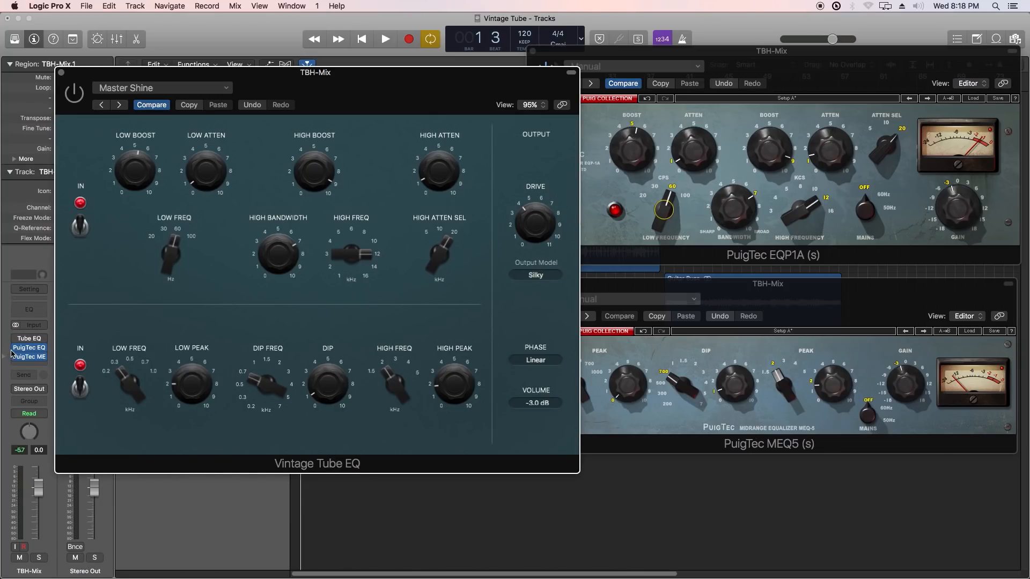
left_click(385, 38)
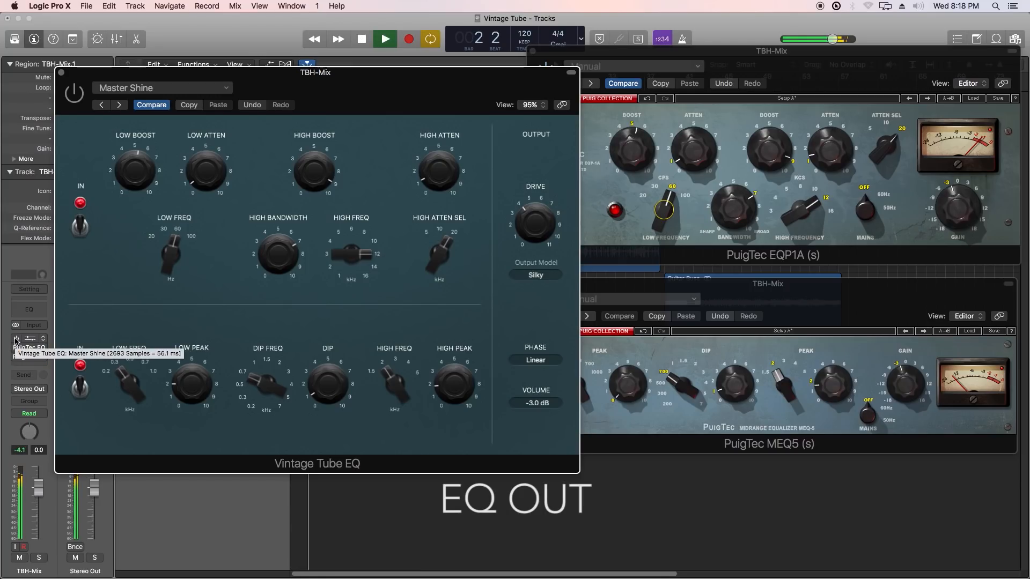
left_click(73, 92)
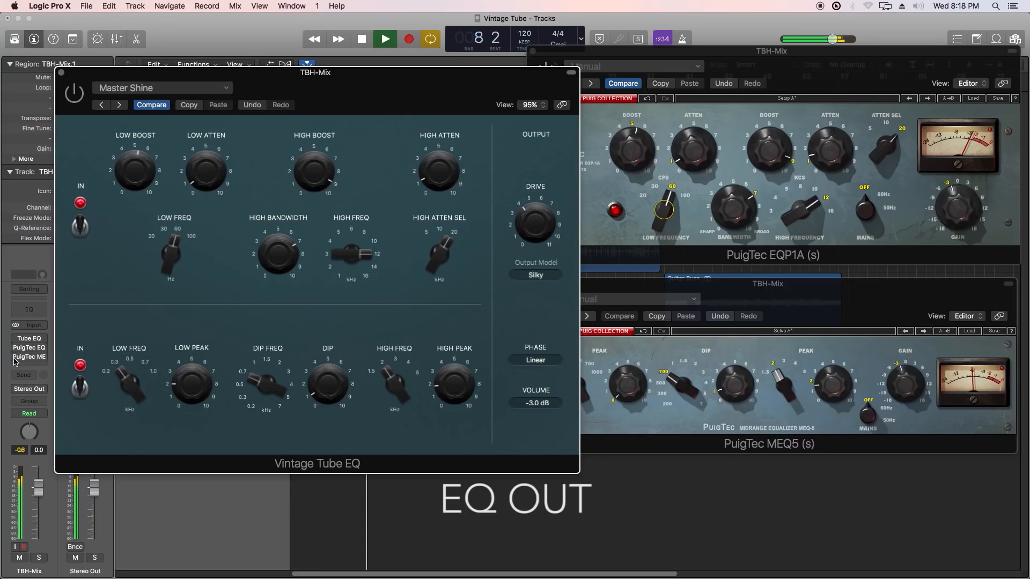
left_click(29, 337)
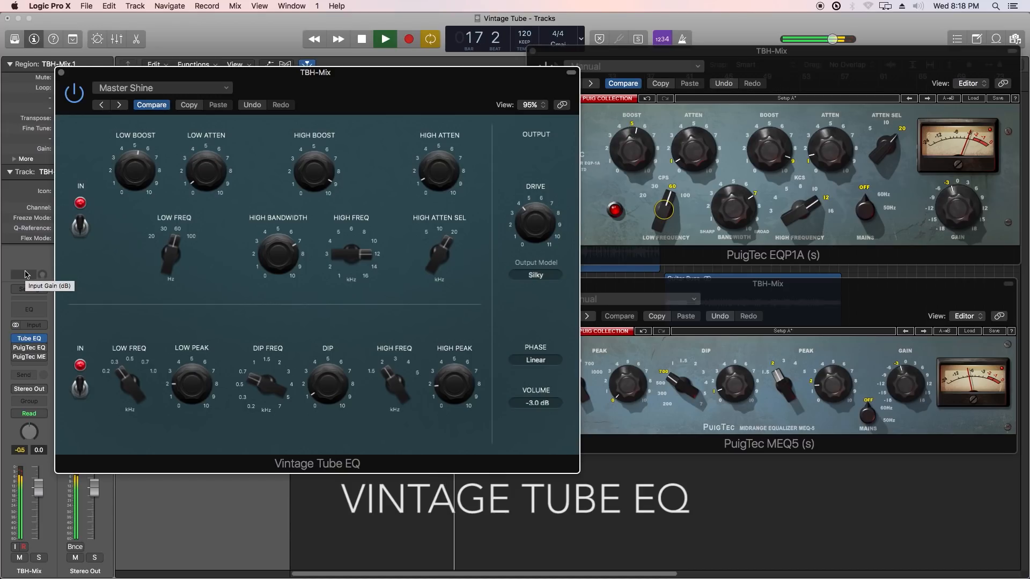
left_click(384, 39)
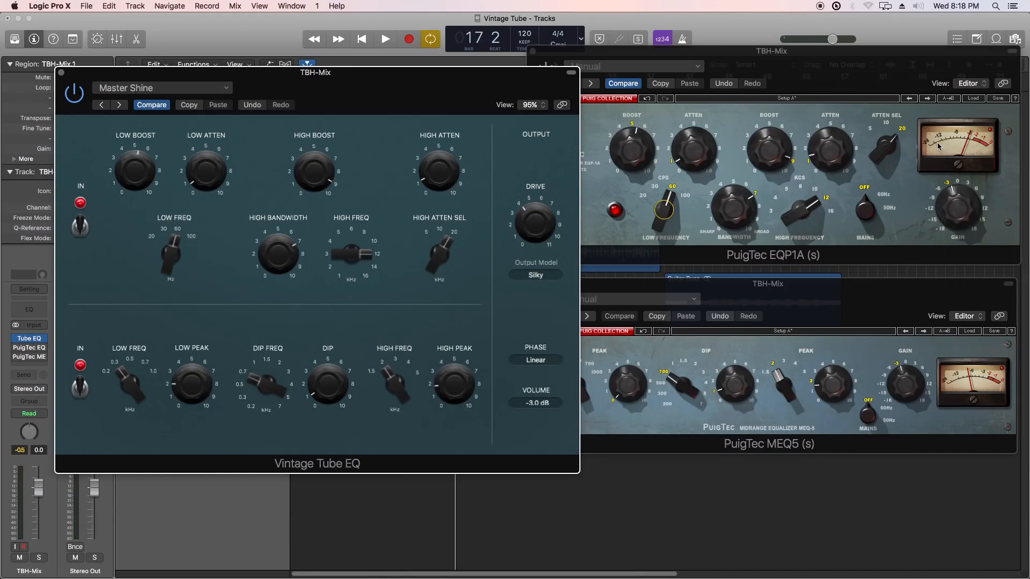
mouse_move(928, 172)
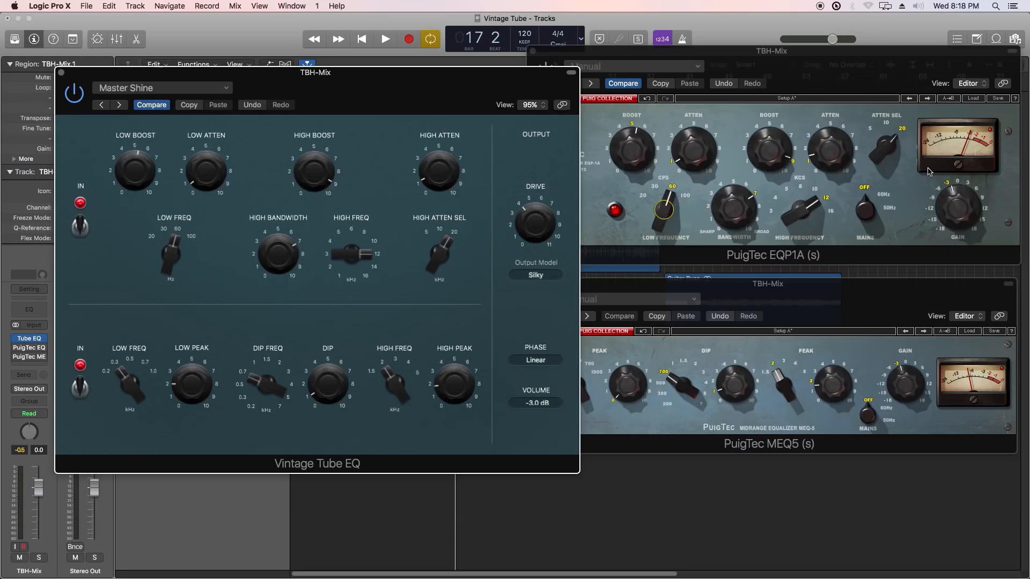
mouse_move(662, 238)
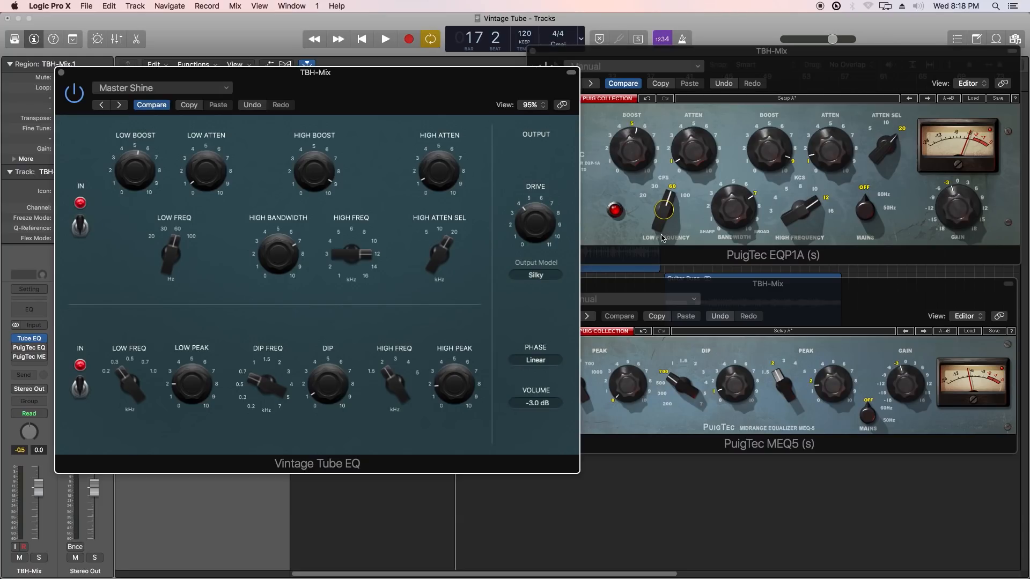
mouse_move(333, 491)
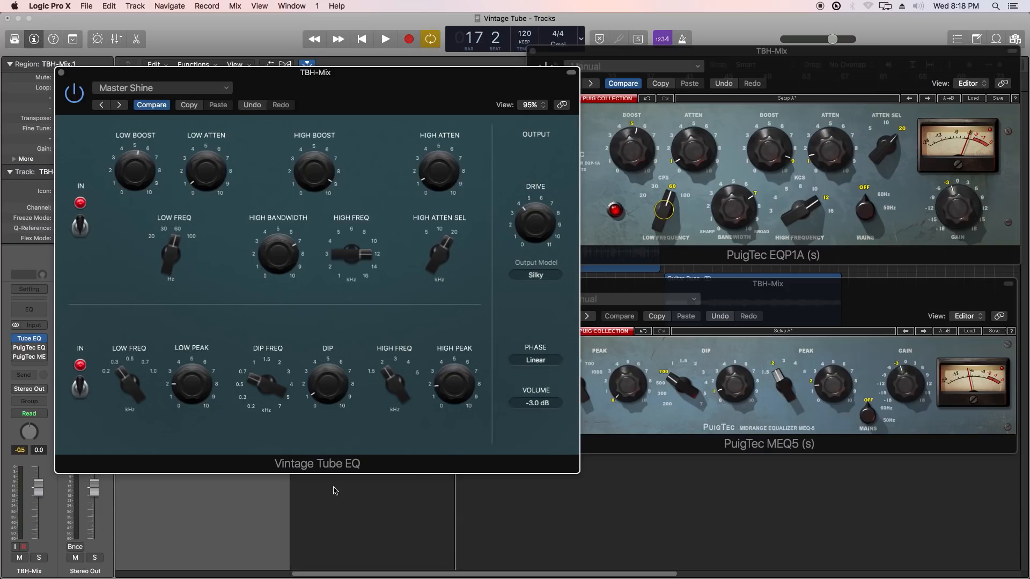
mouse_move(786, 332)
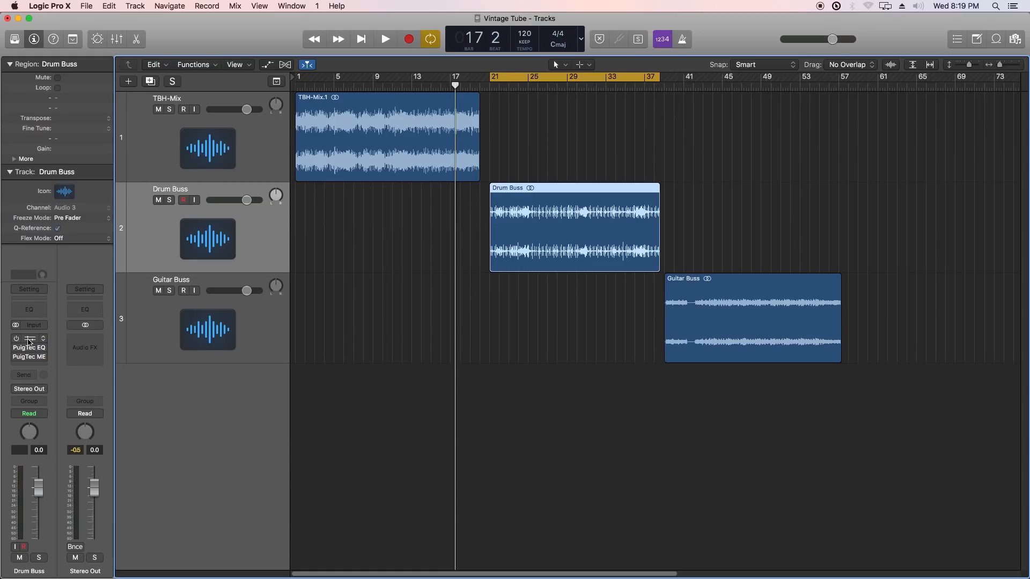
Open the Drum Buss Vintage Tube EQ and both PuigTec plug-in windows
double_click(29, 338)
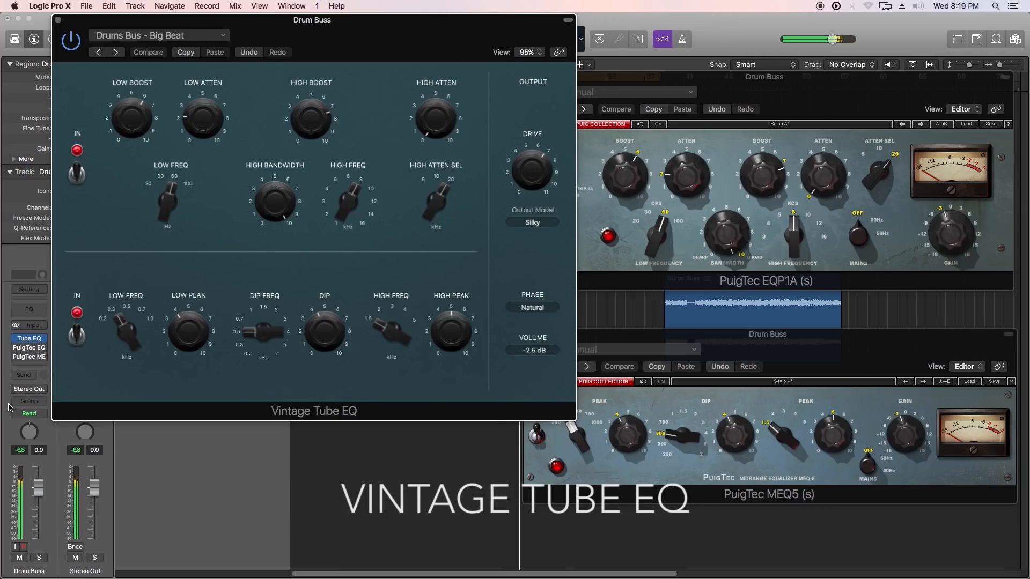
left_click(29, 347)
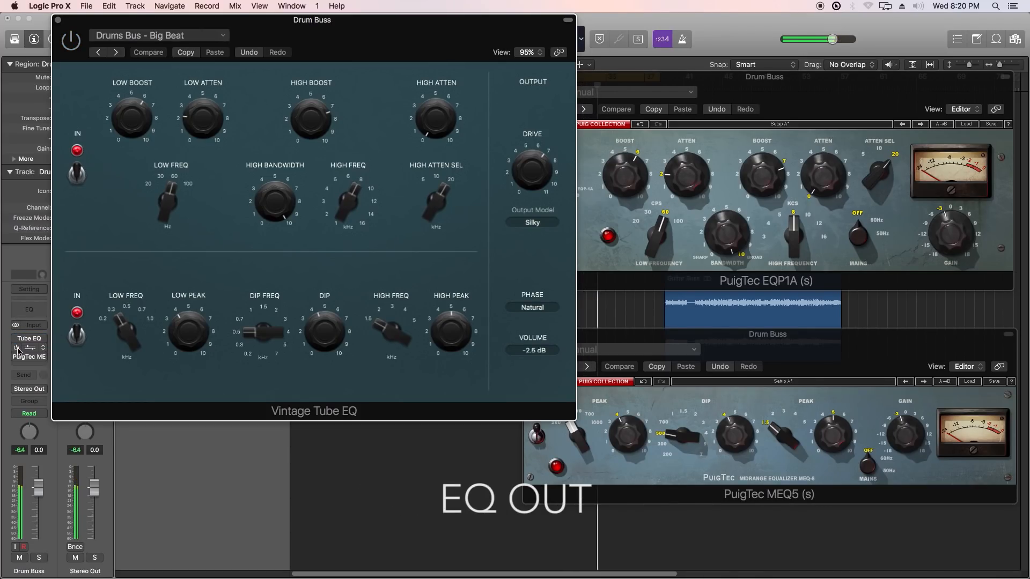
left_click(28, 351)
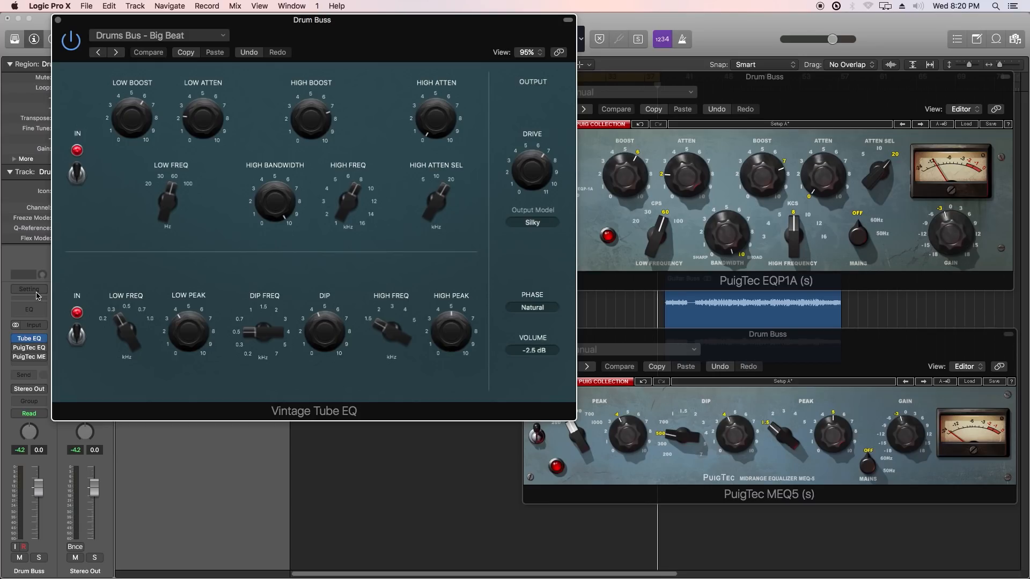
mouse_move(744, 91)
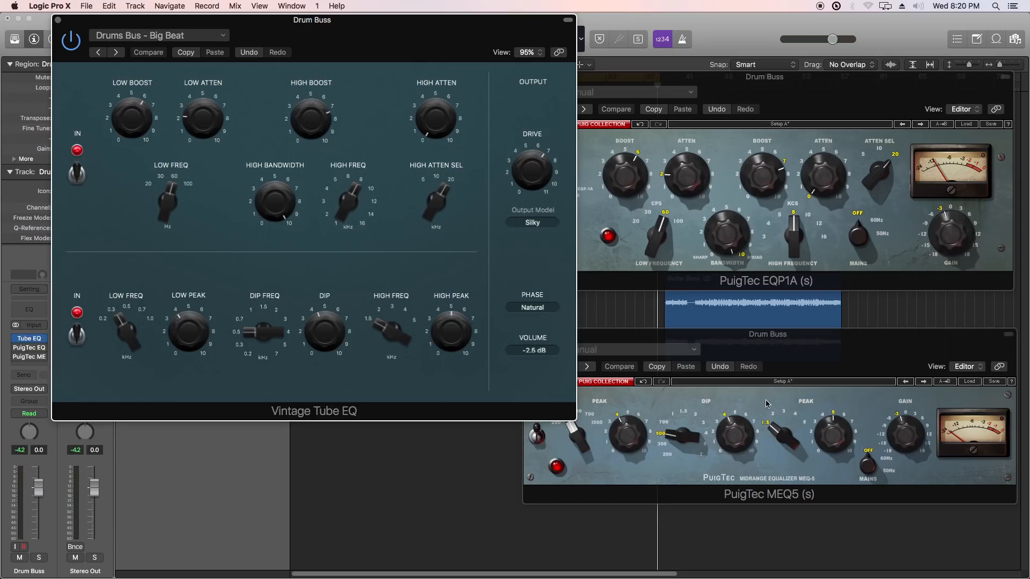
mouse_move(380, 418)
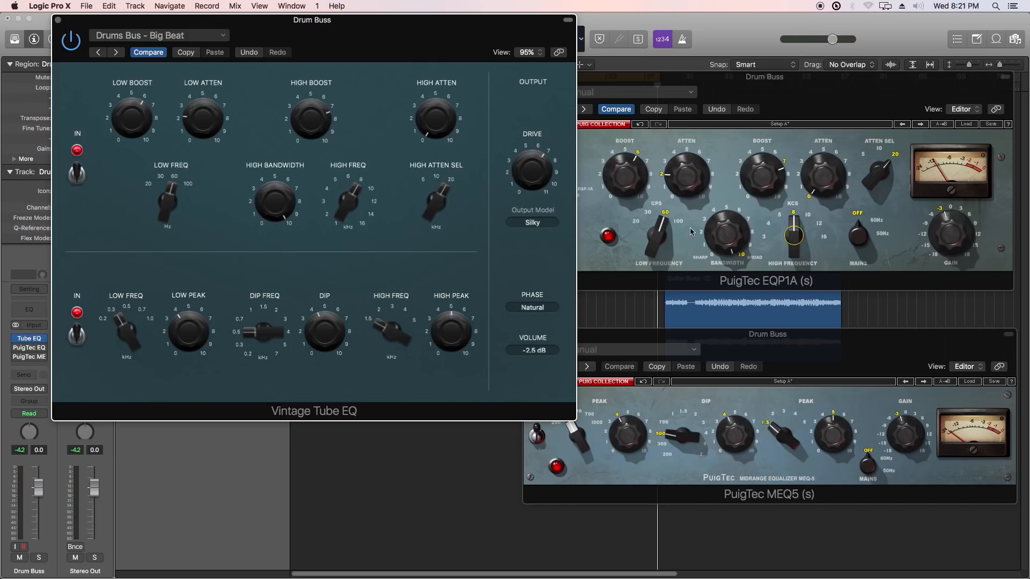
mouse_move(794, 233)
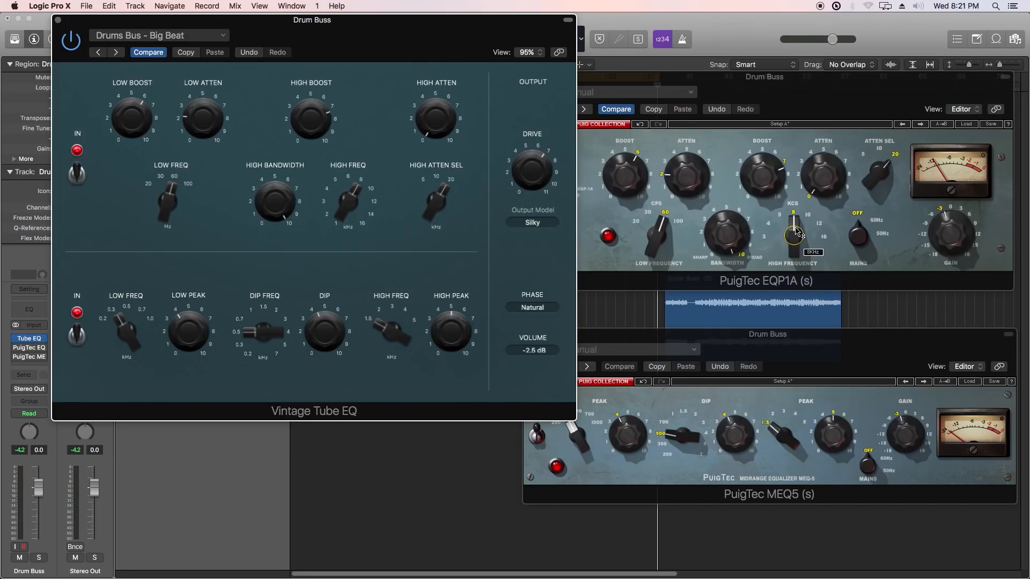
mouse_move(386, 173)
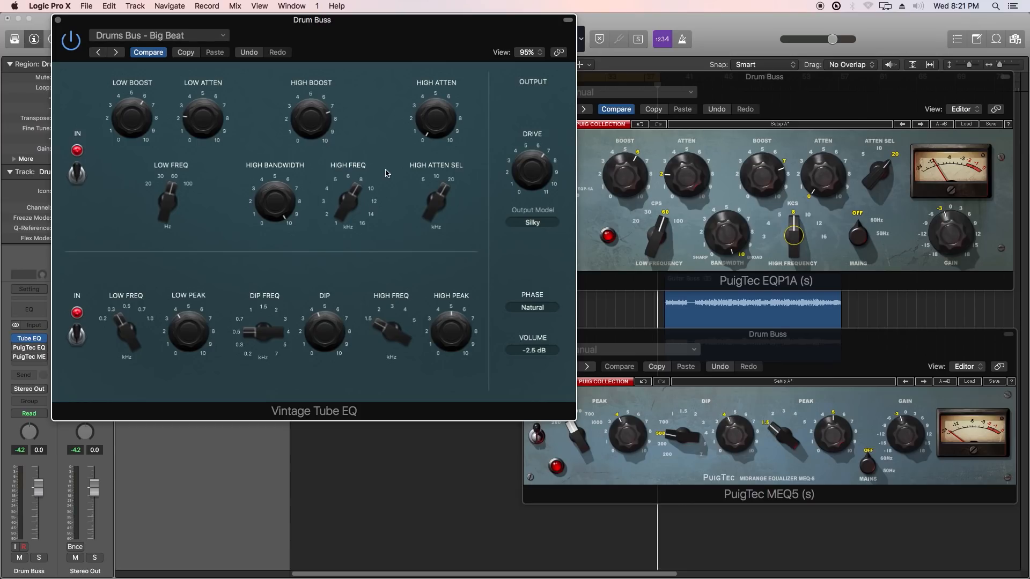
mouse_move(393, 157)
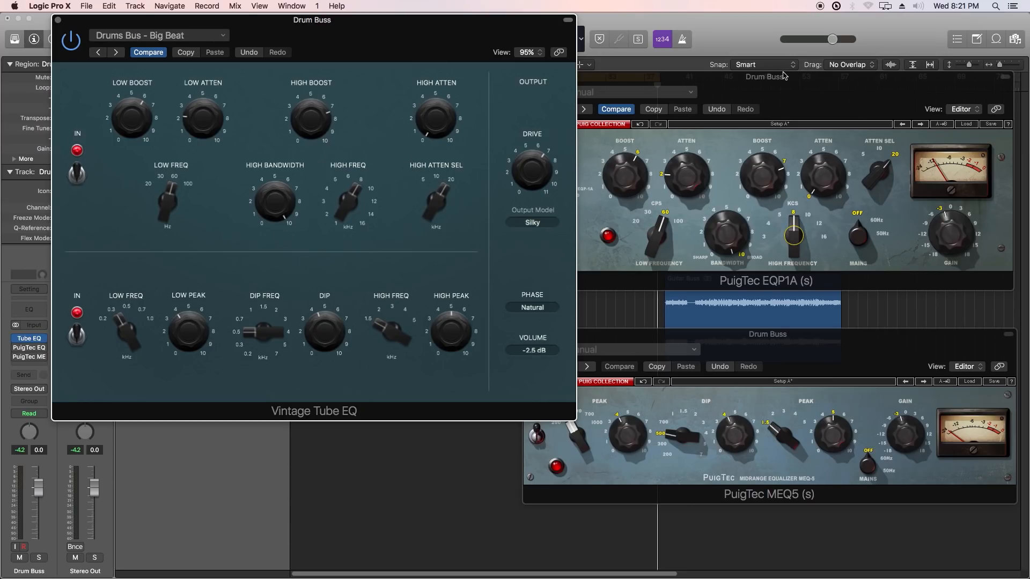
mouse_move(735, 126)
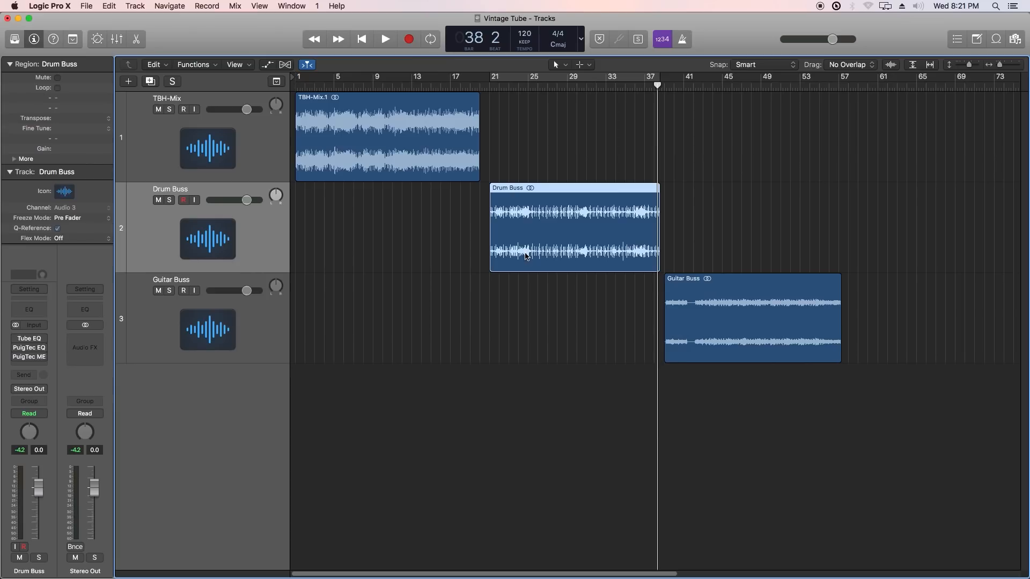
Select the Guitar Buss track
left_click(752, 318)
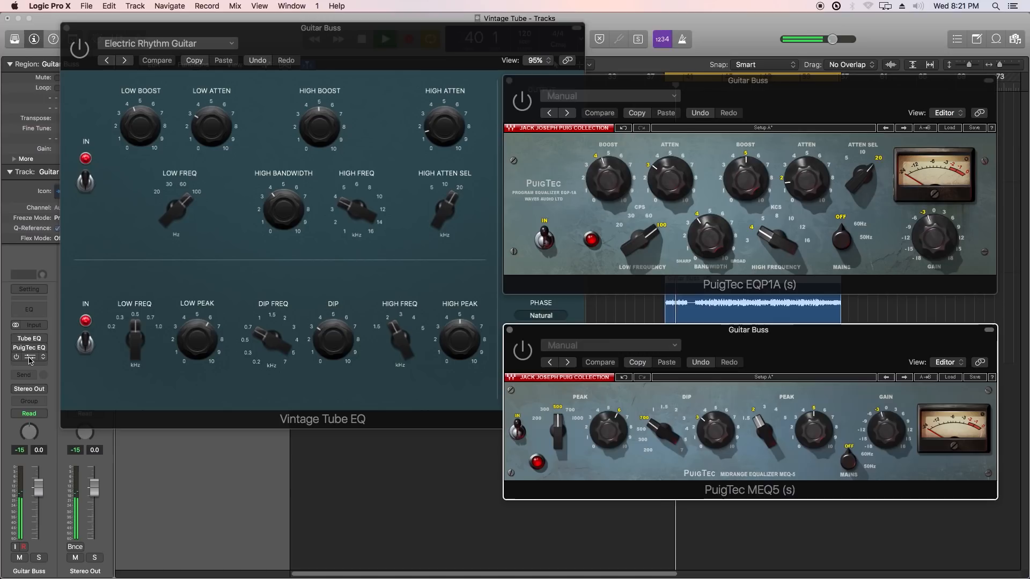
mouse_move(28, 348)
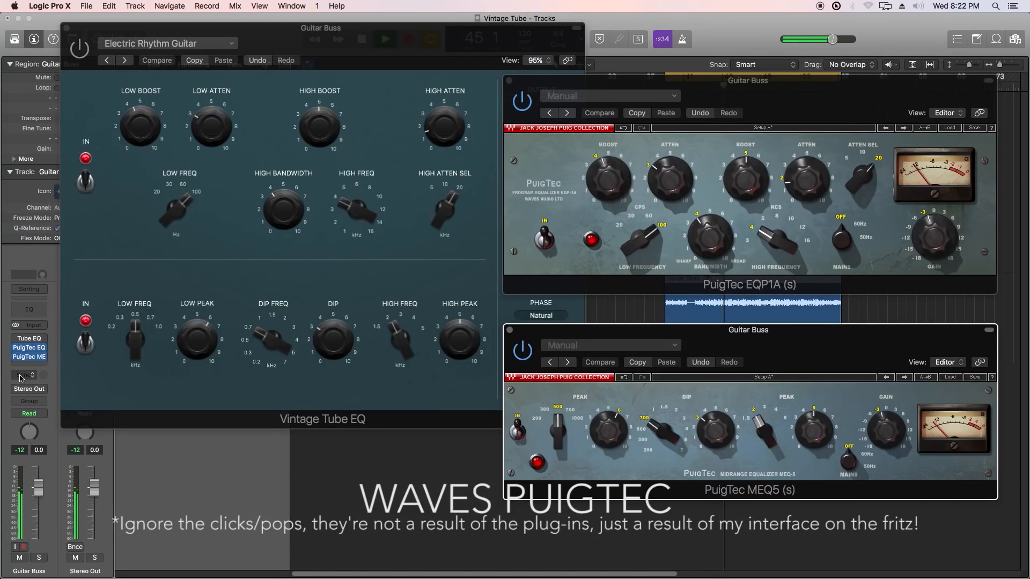
A/B the Guitar Buss PuigTec EQP1A and MEQ5 against the unprocessed sound
left_click(29, 338)
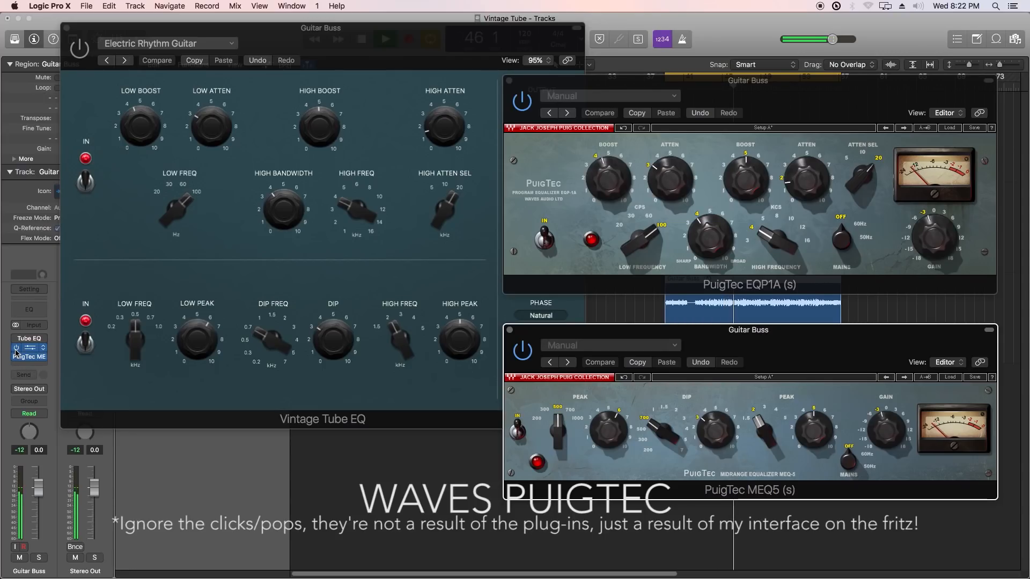
left_click(28, 347)
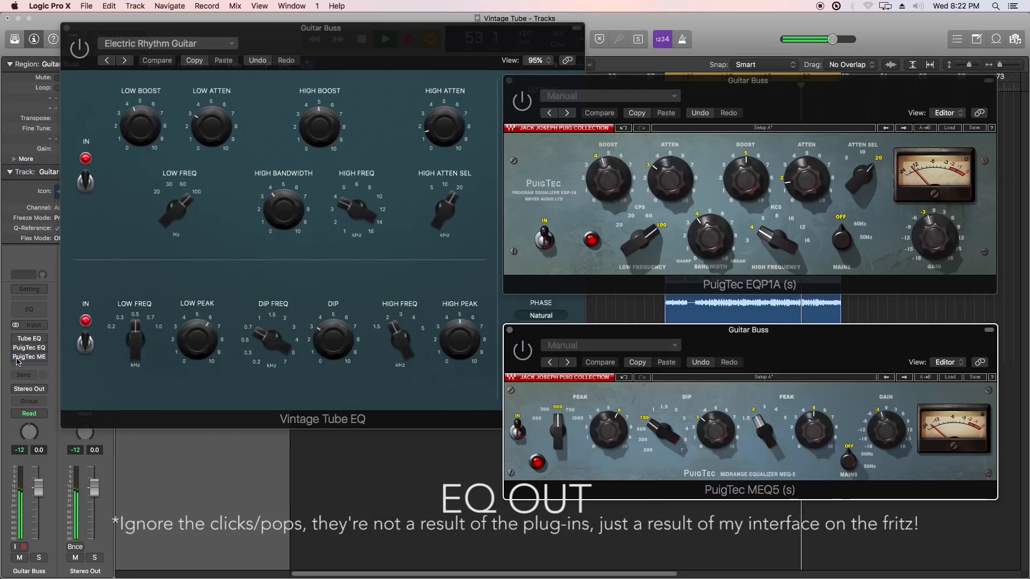
left_click(29, 339)
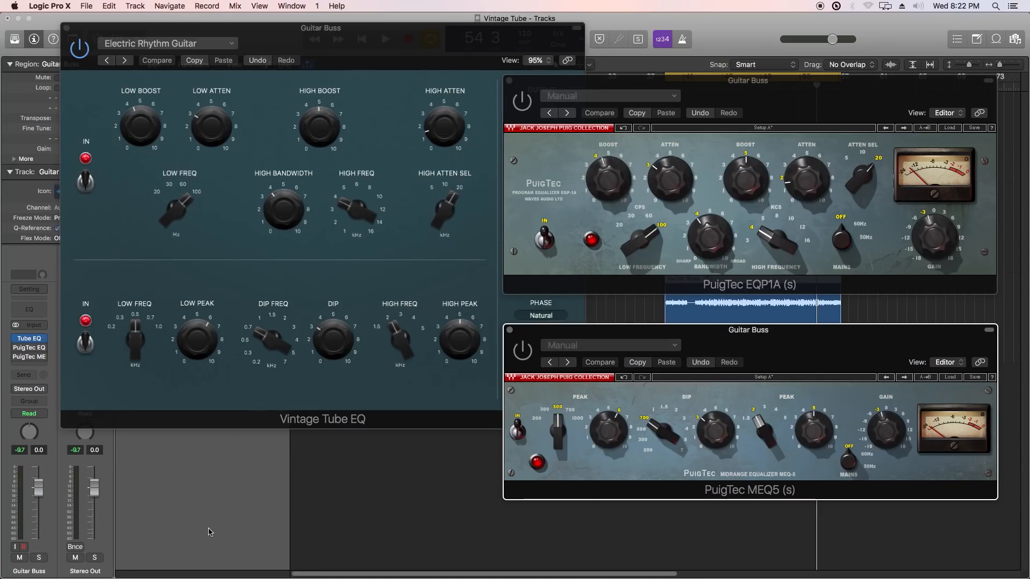
mouse_move(267, 409)
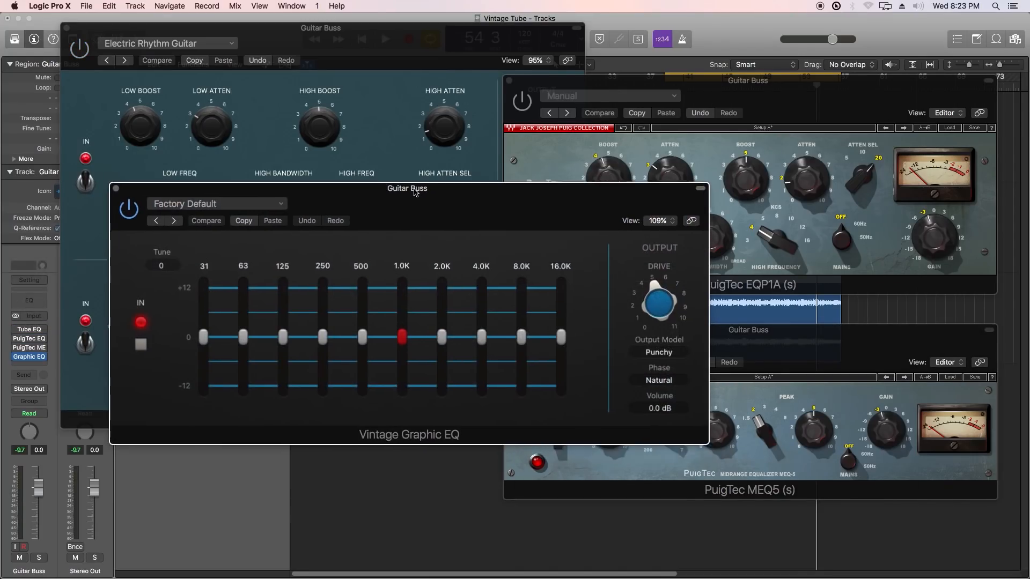
Move the Guitar Buss Vintage Graphic EQ window aside
left_click_drag(407, 188, 392, 153)
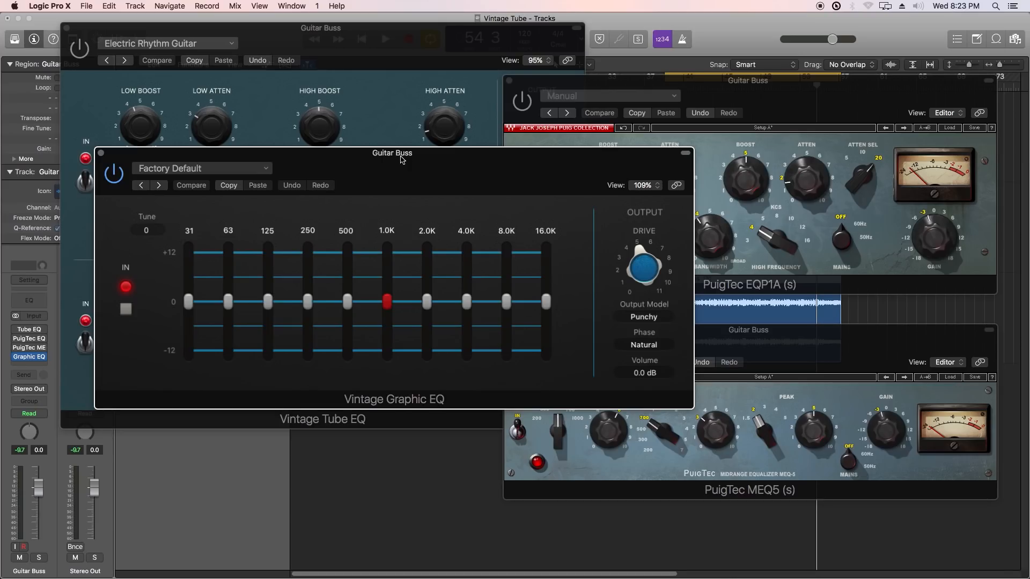
mouse_move(235, 143)
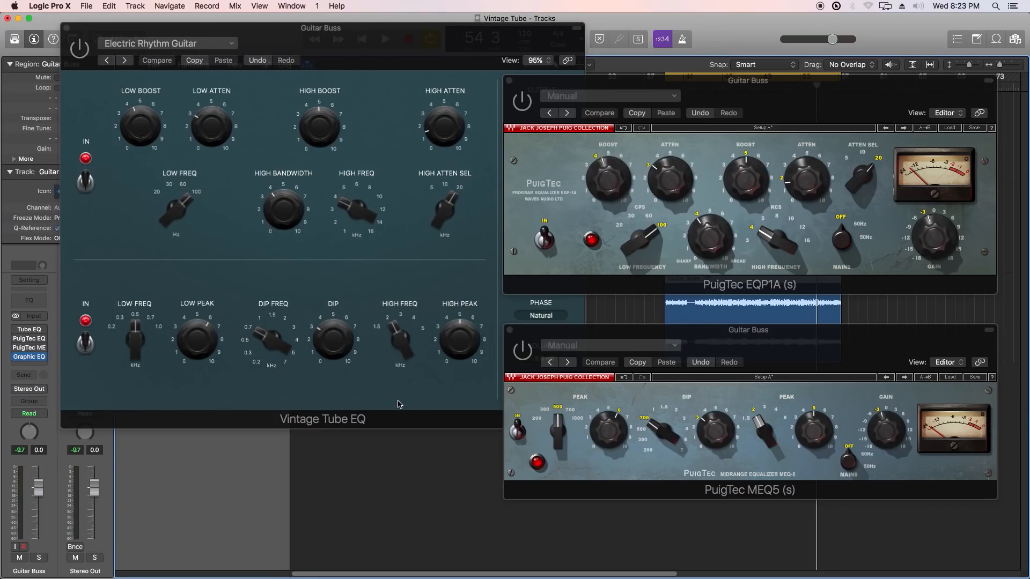
mouse_move(588, 422)
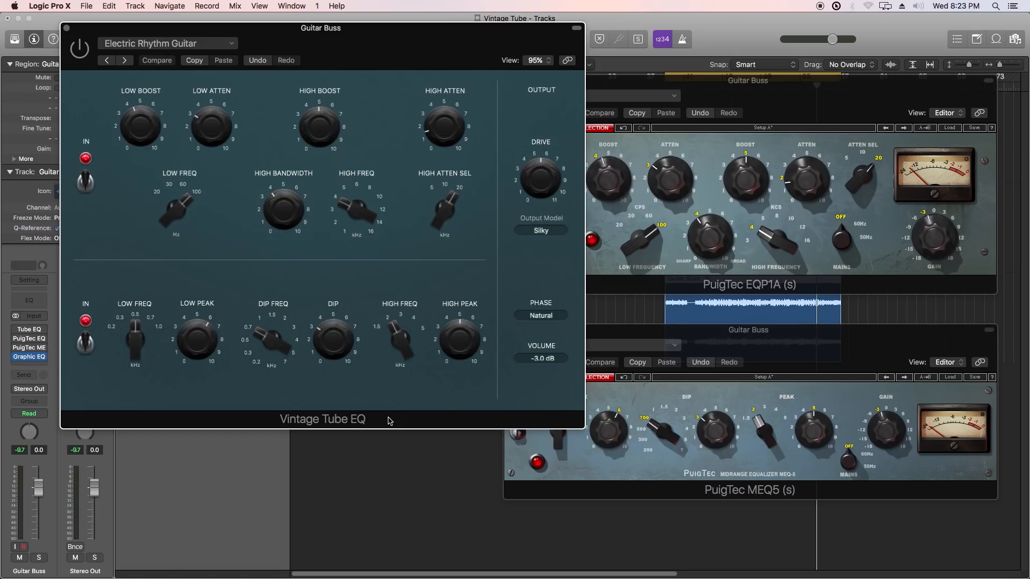
mouse_move(366, 389)
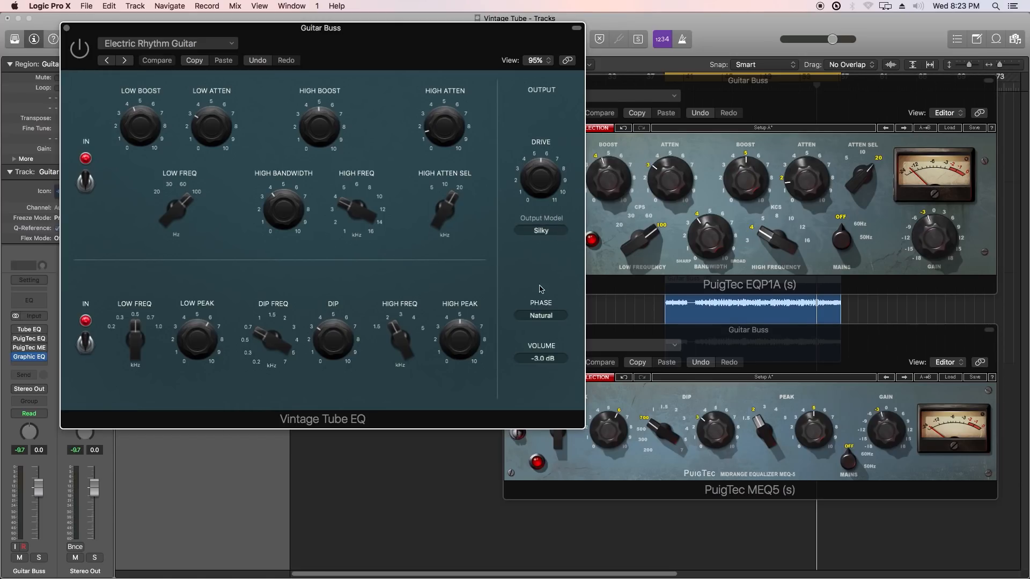
Show the Vintage Tube EQ's Natural and Linear phase options
left_click(541, 316)
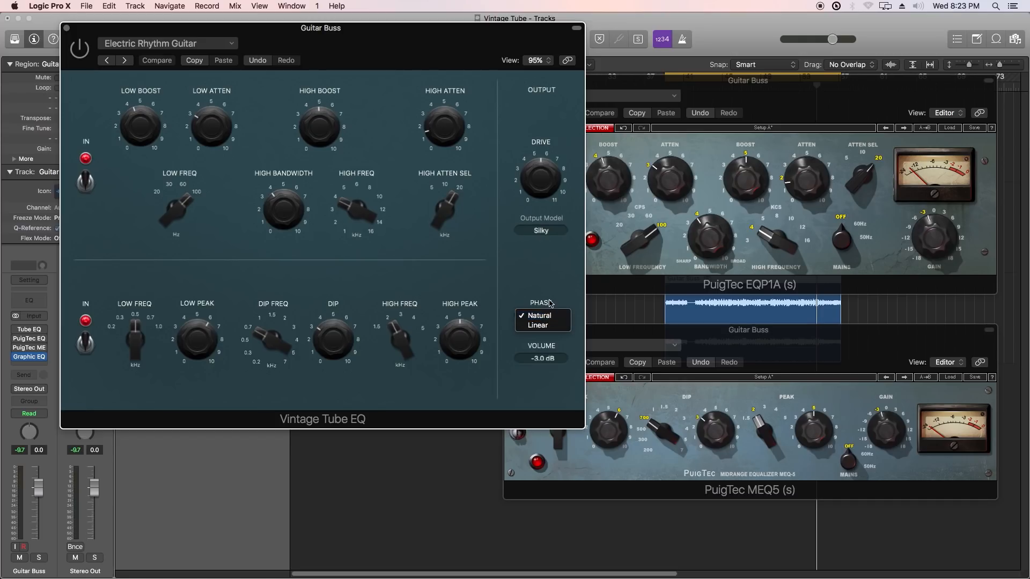